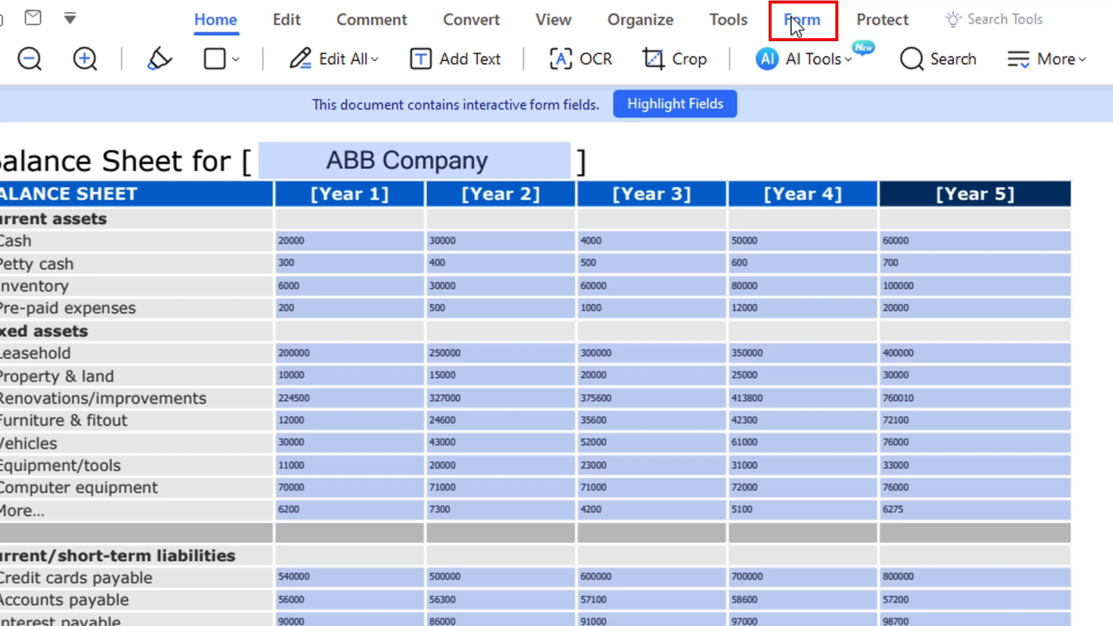
# Enter form editing so a push button can be placed below the balance sheet table.
pyautogui.click(802, 20)
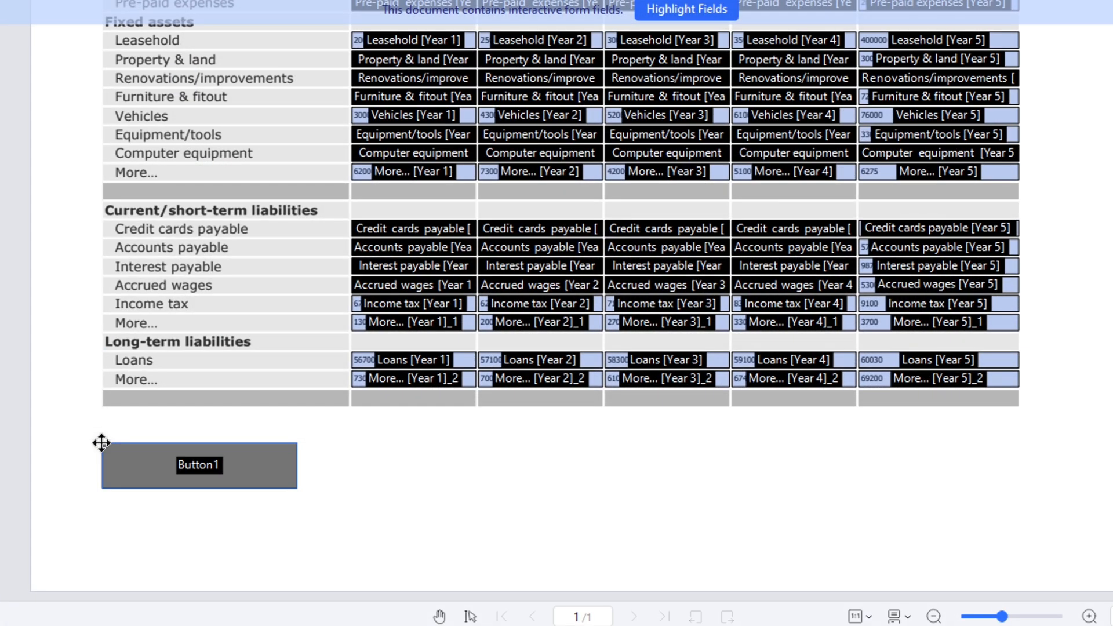
# In the button's properties, rename it 'Reset Sheet'.
pyautogui.rightClick(197, 466)
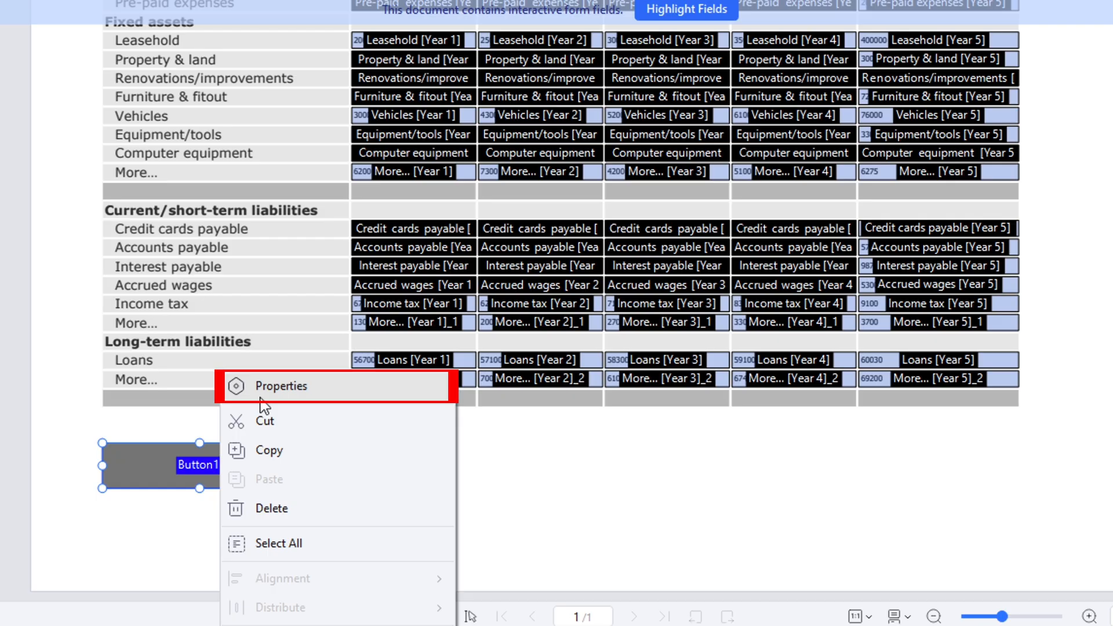
pyautogui.click(280, 386)
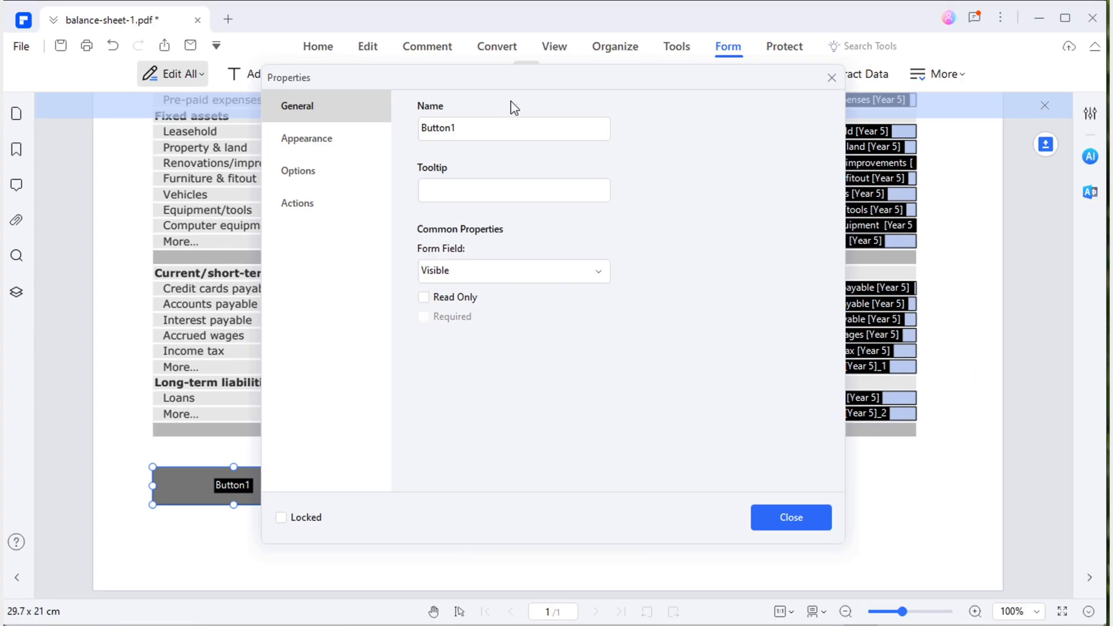
pyautogui.write('Reset Sheet1')
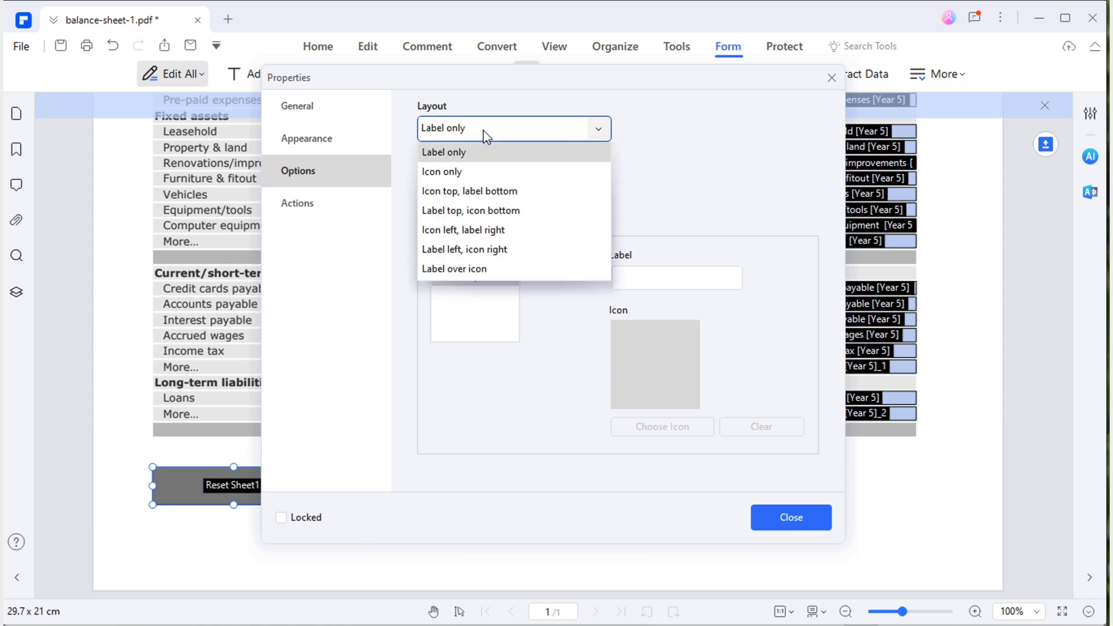
# Keep the layout as Label only and label the button 'Reset Balance Sheet'.
pyautogui.click(443, 153)
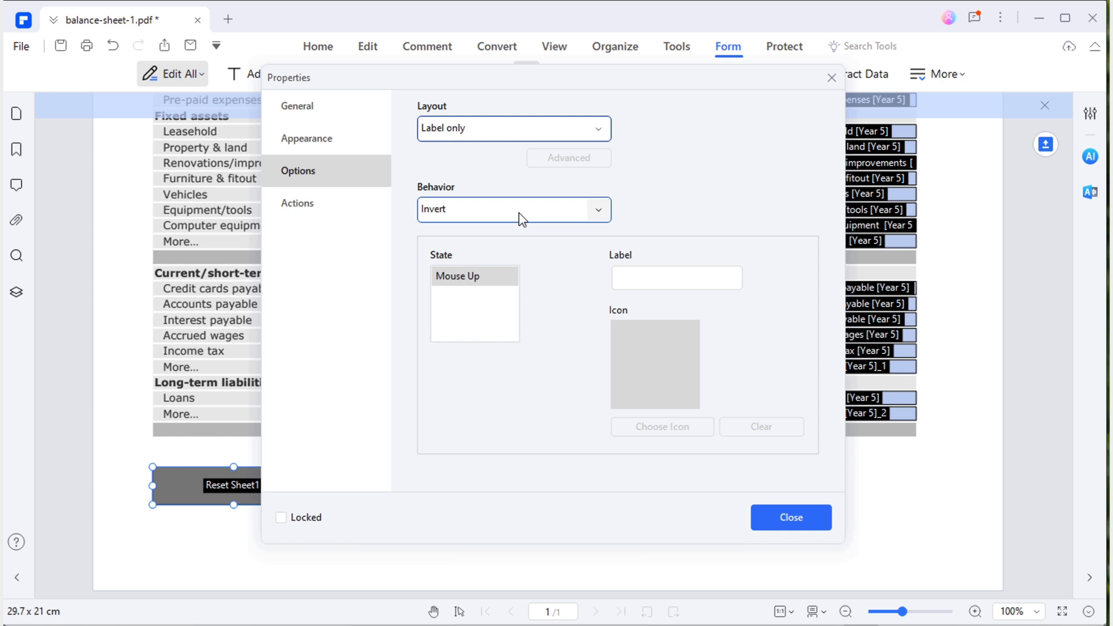
pyautogui.write('Reset Balanc')
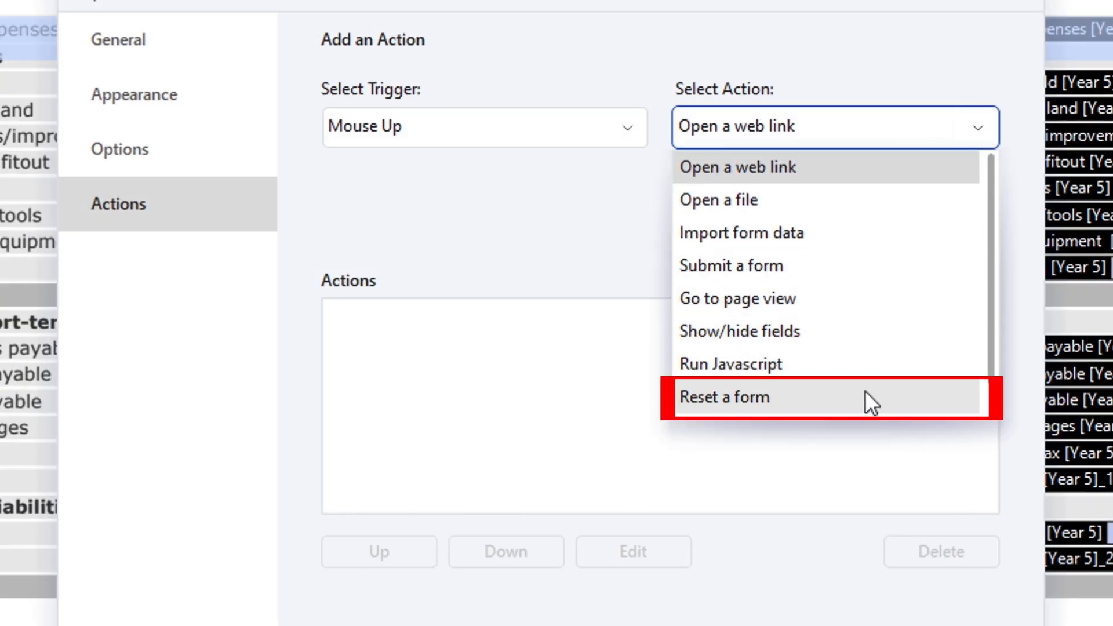
# Add a Mouse Up 'Reset a form' action covering all fields and close the properties.
pyautogui.click(746, 397)
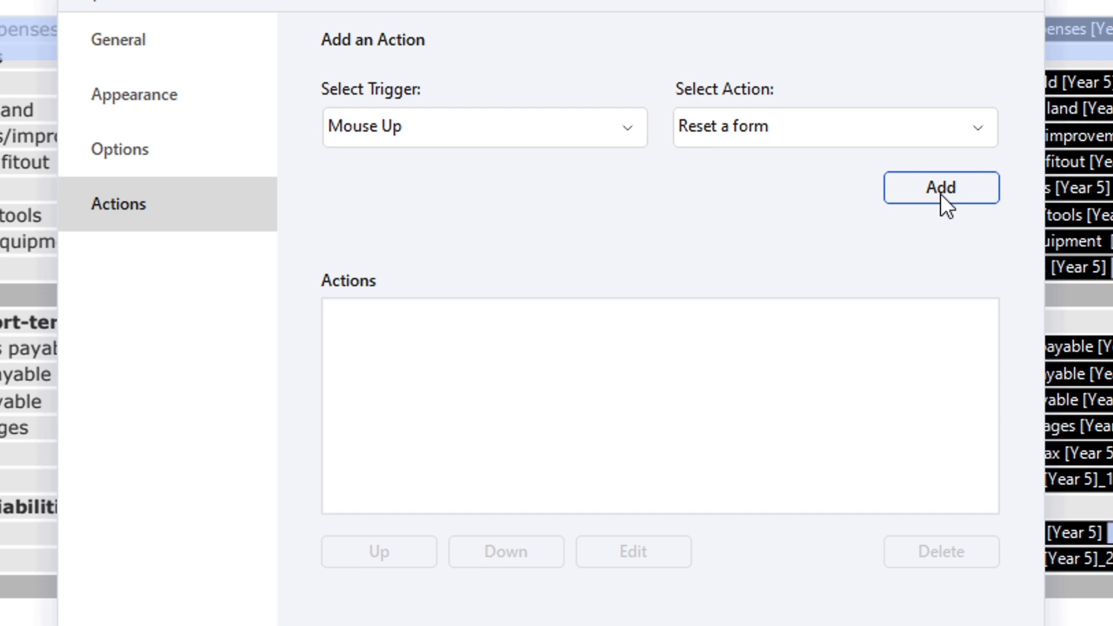
pyautogui.click(941, 188)
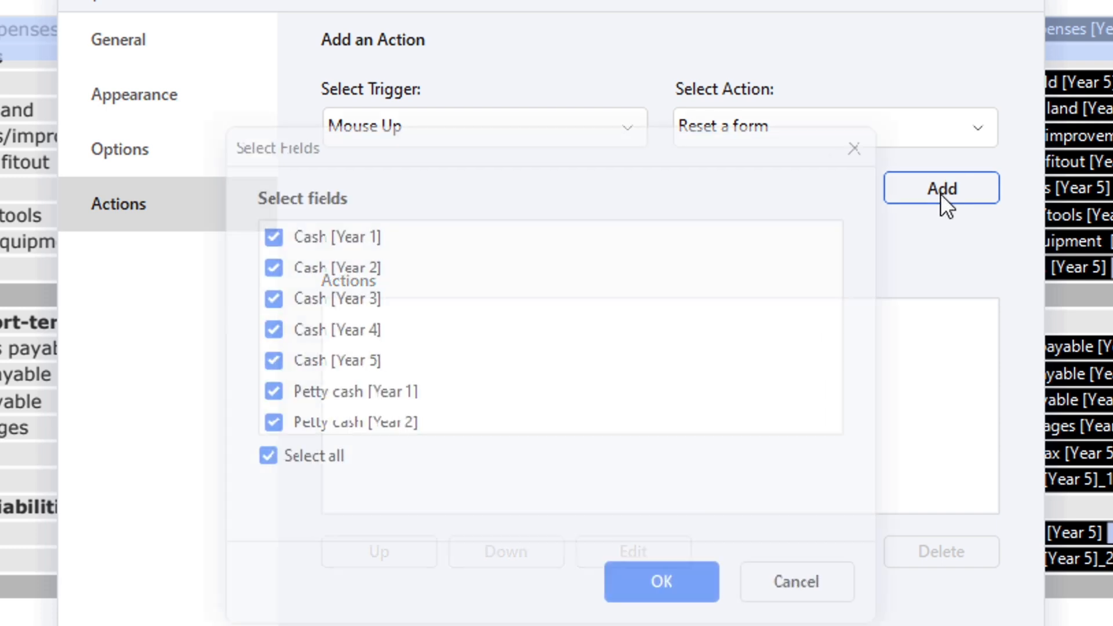
pyautogui.click(267, 457)
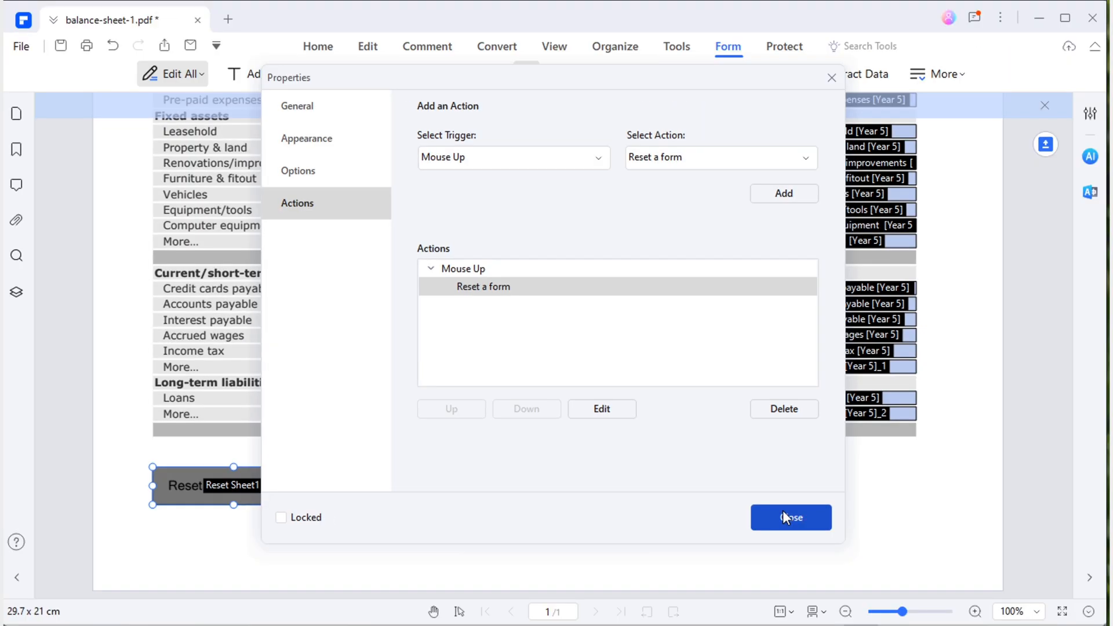
pyautogui.click(790, 517)
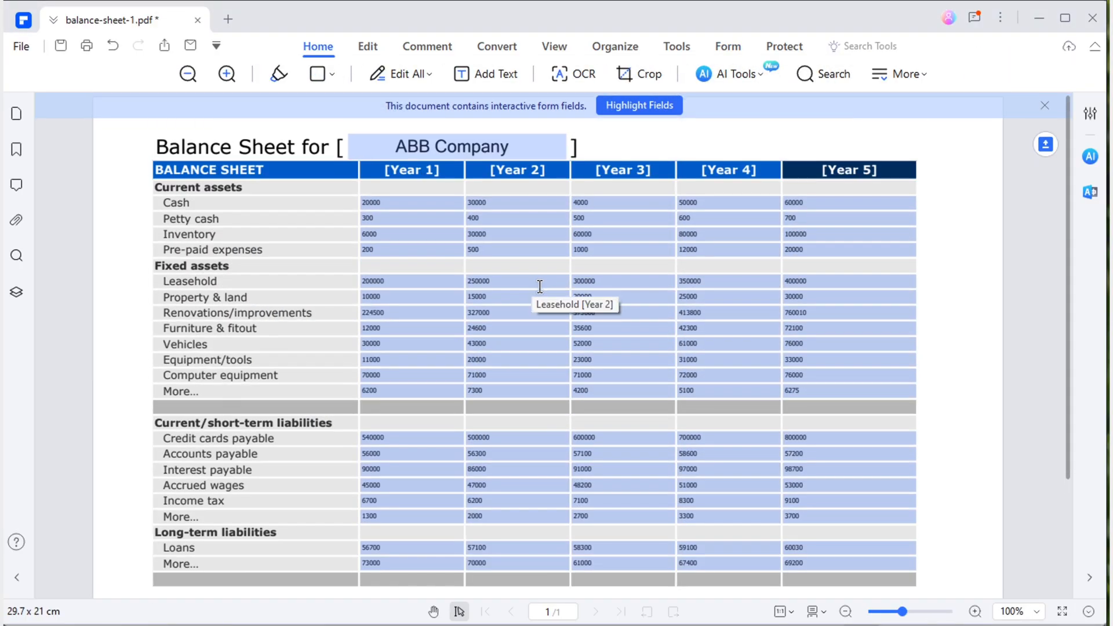
pyautogui.scroll(-3)
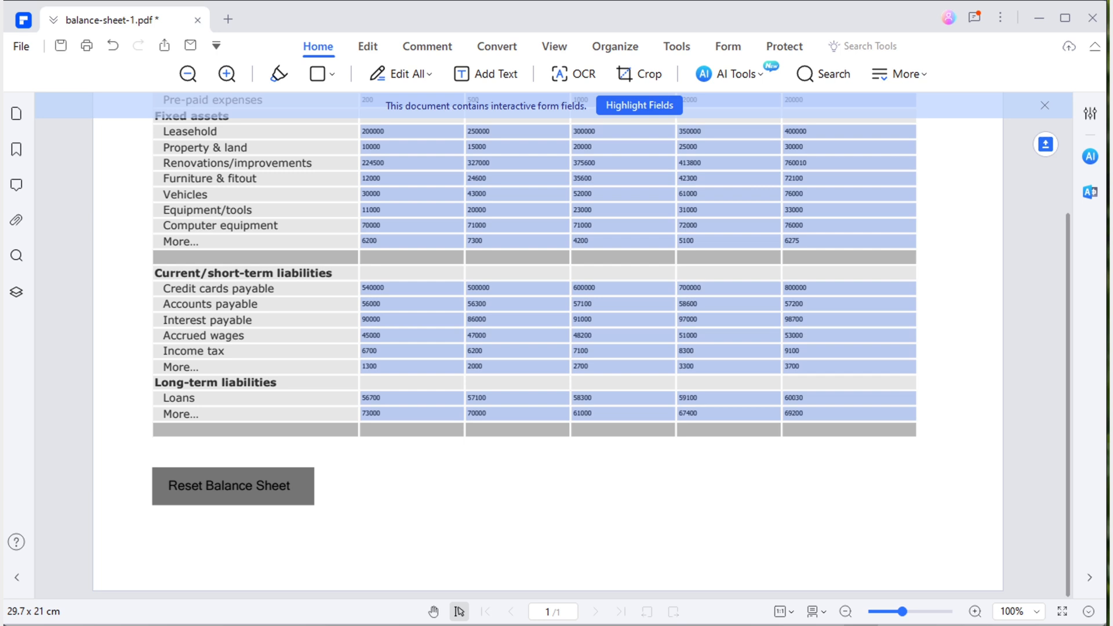